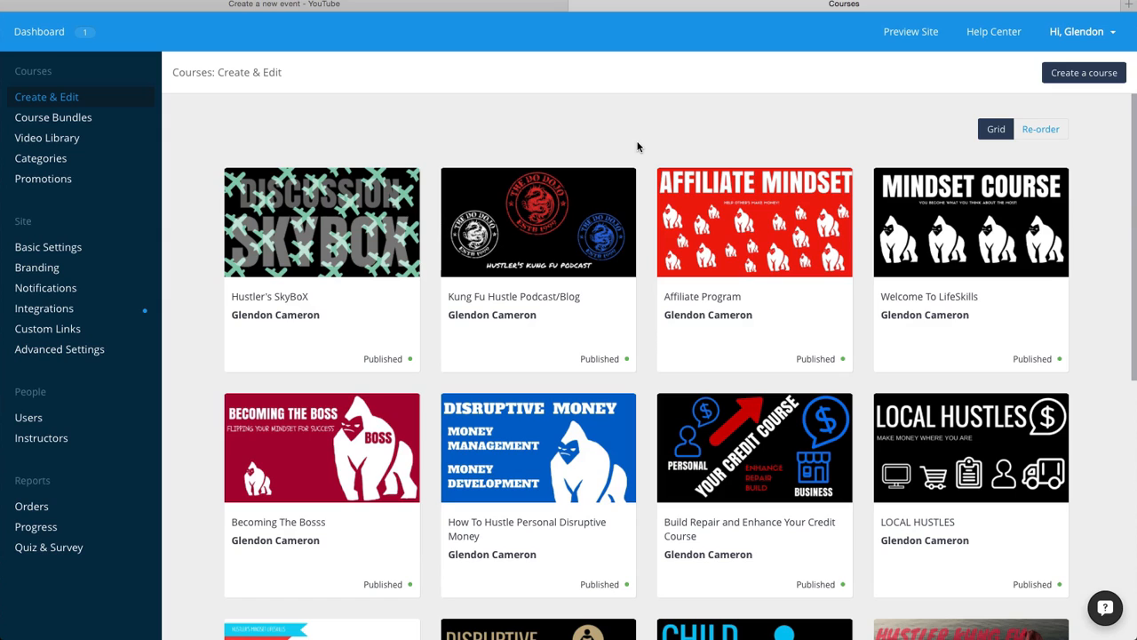
mouse_move(604, 140)
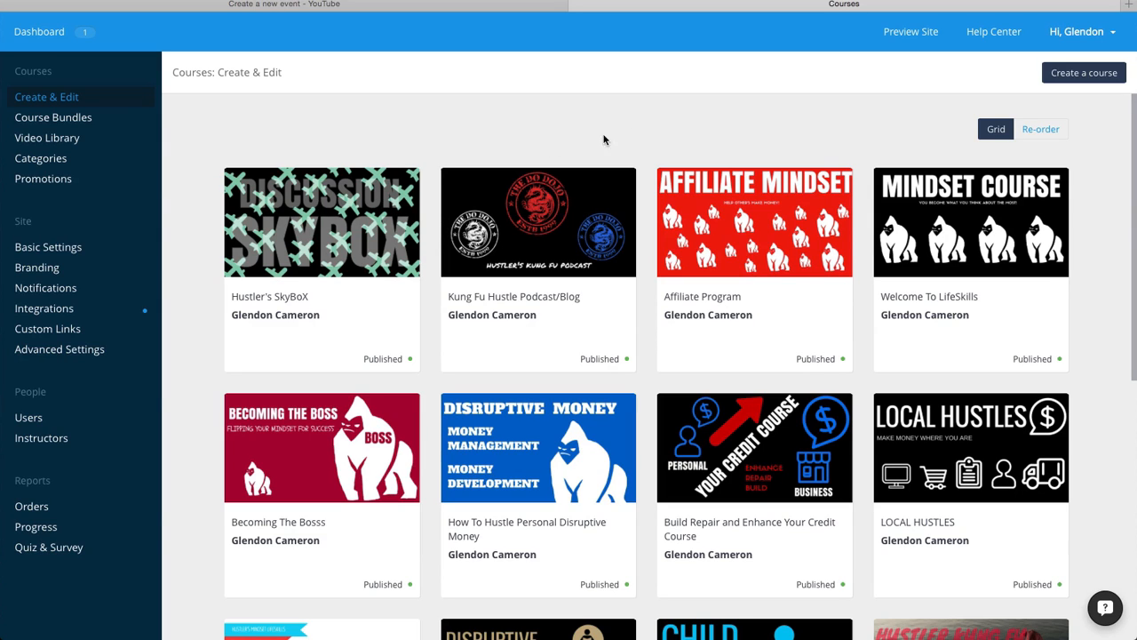
mouse_move(301, 217)
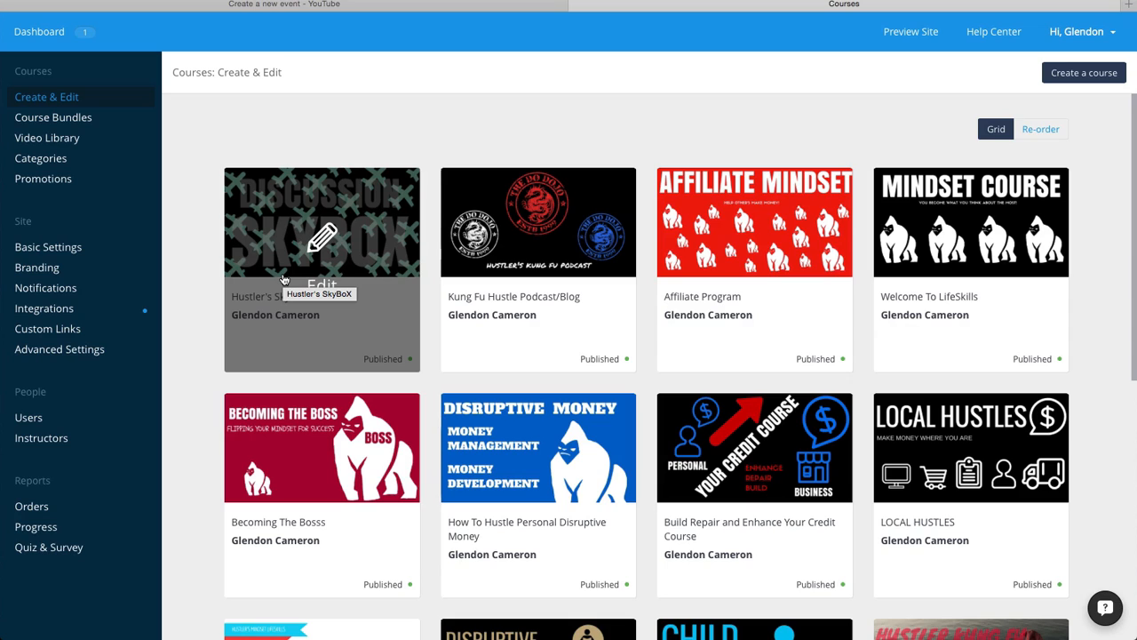
mouse_move(361, 318)
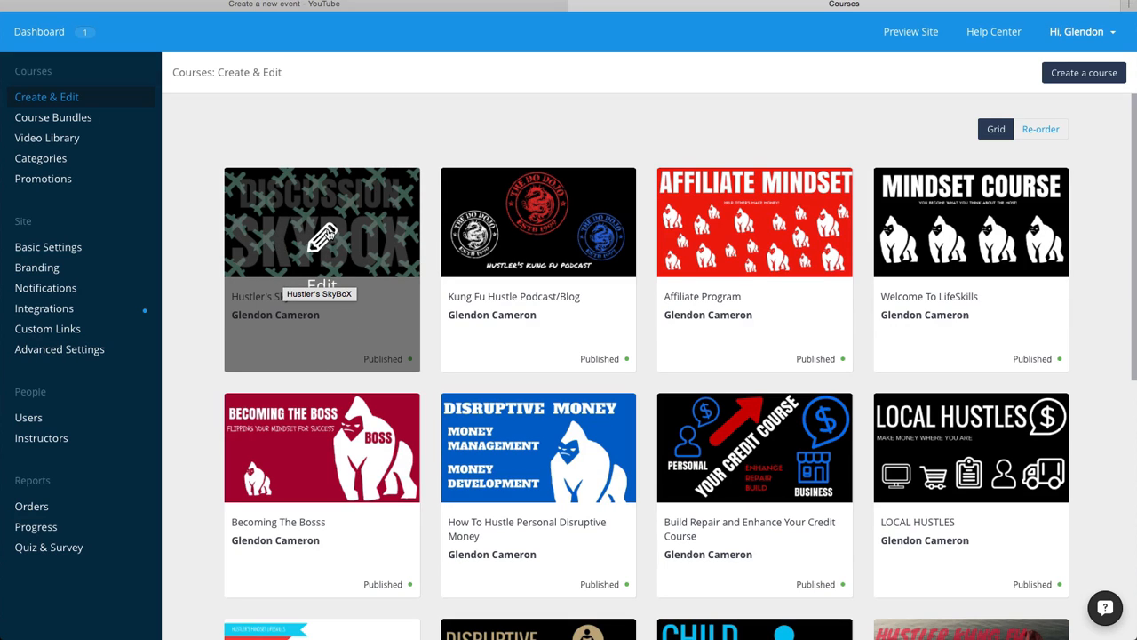
mouse_move(304, 245)
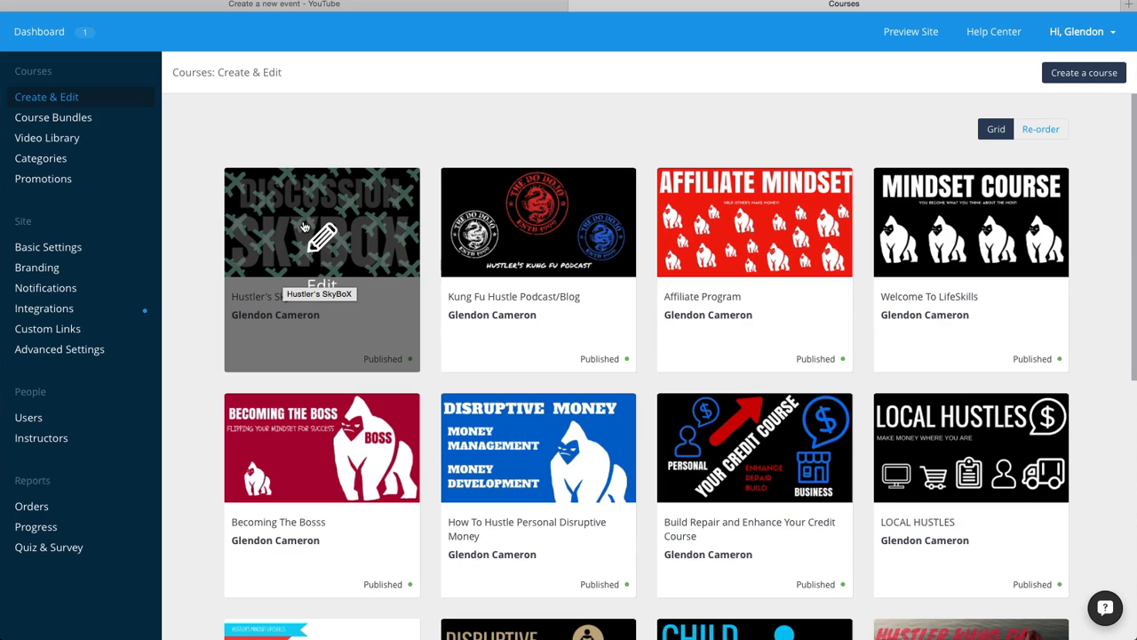
mouse_move(535, 237)
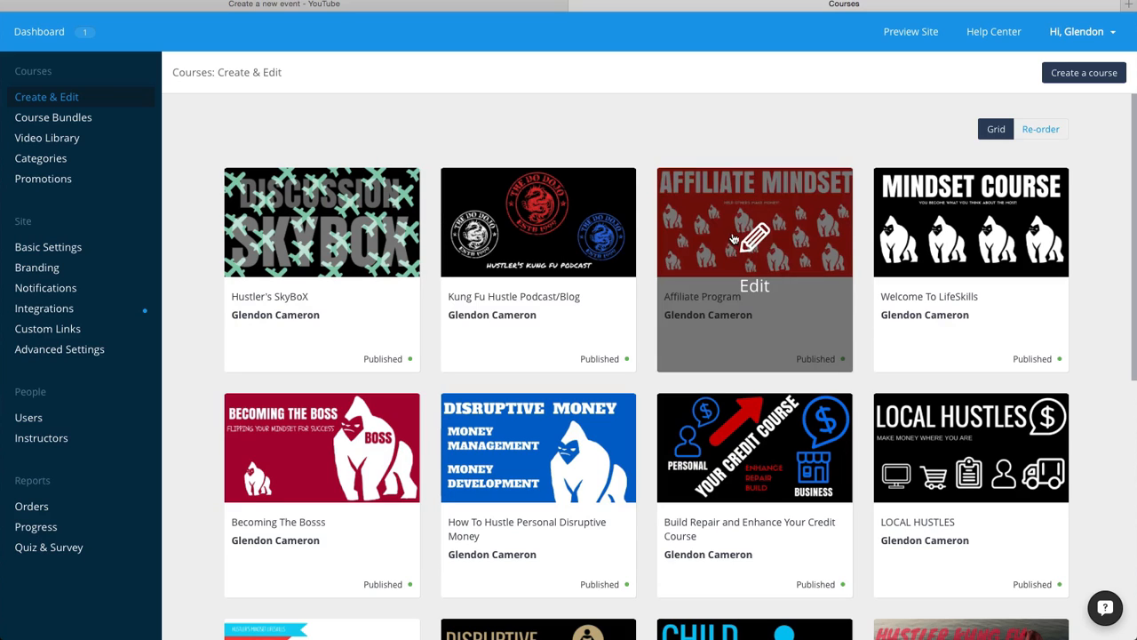
mouse_move(720, 237)
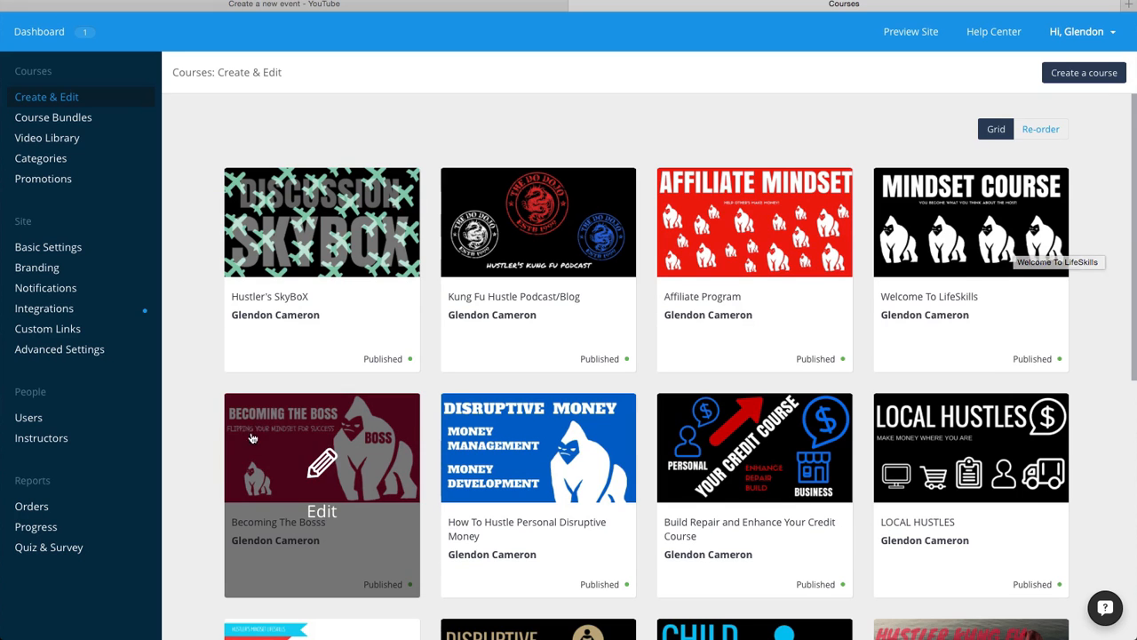
scroll(down, 3)
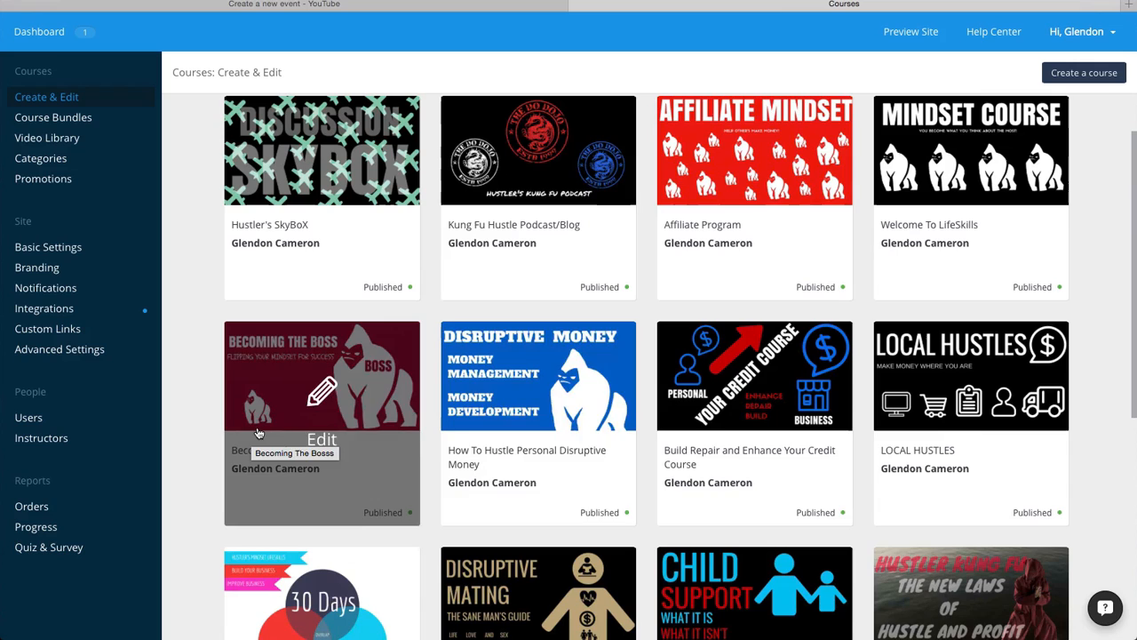
mouse_move(504, 394)
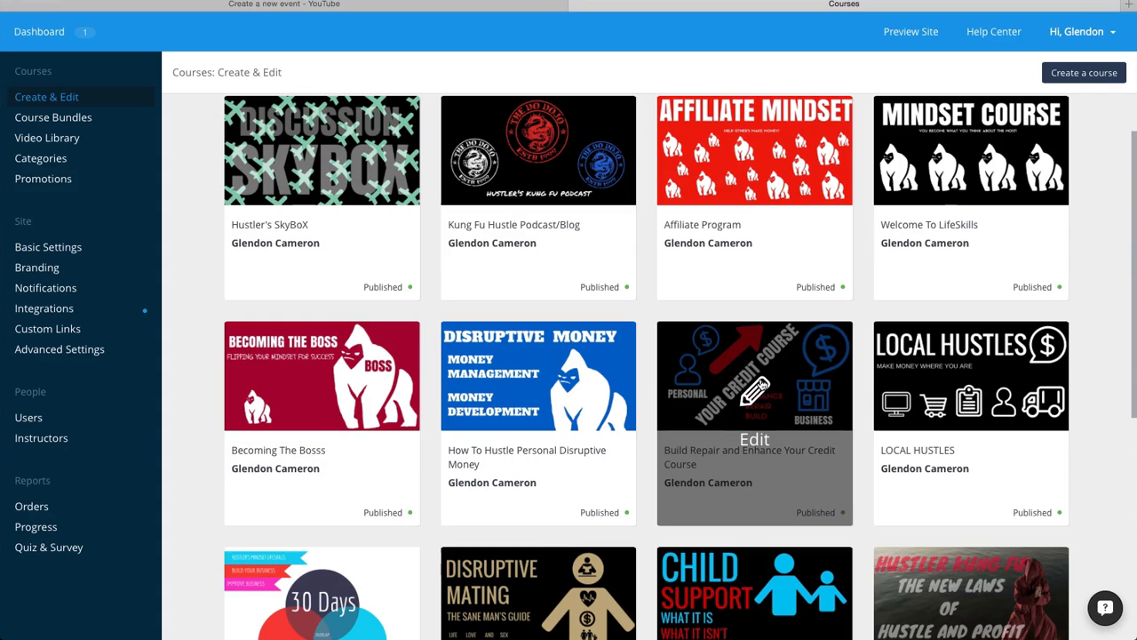
mouse_move(970, 386)
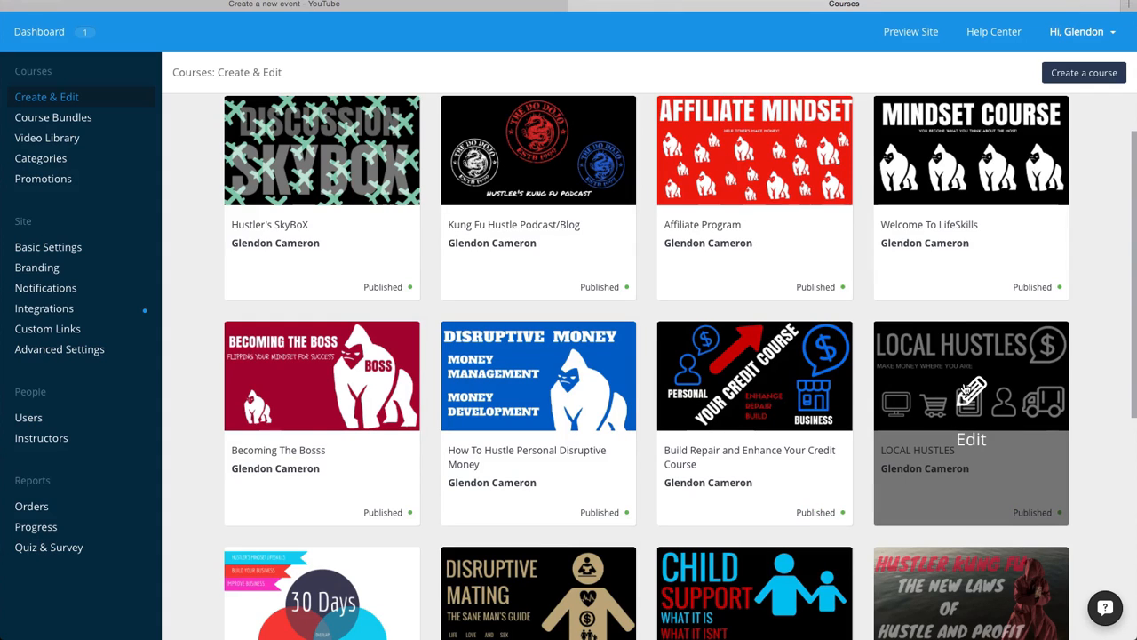
mouse_move(968, 394)
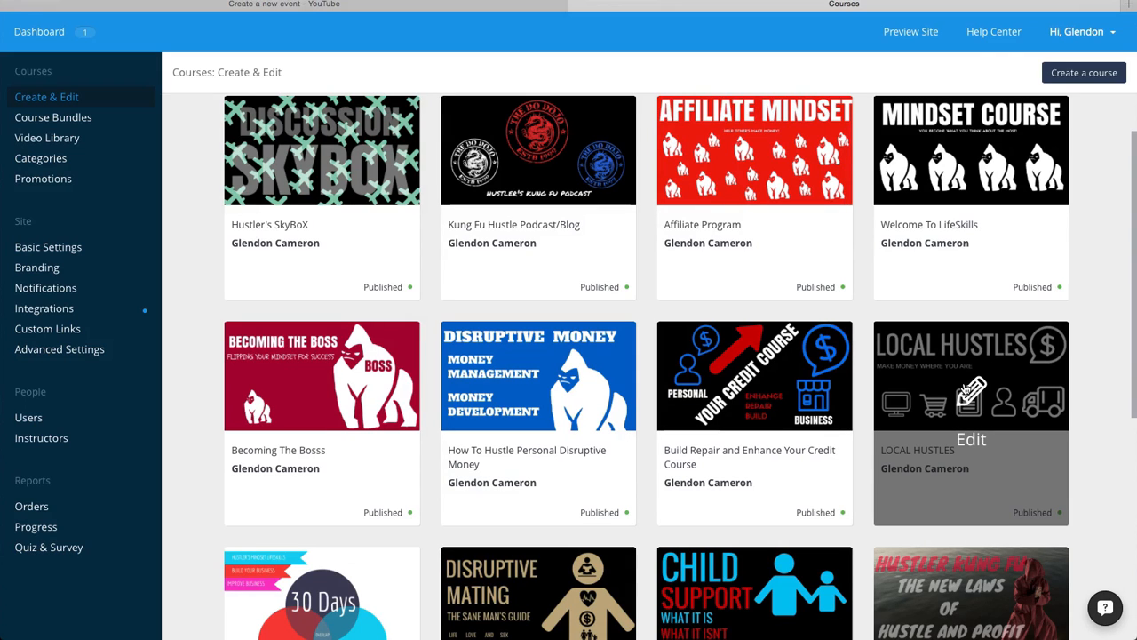
scroll(down, 3)
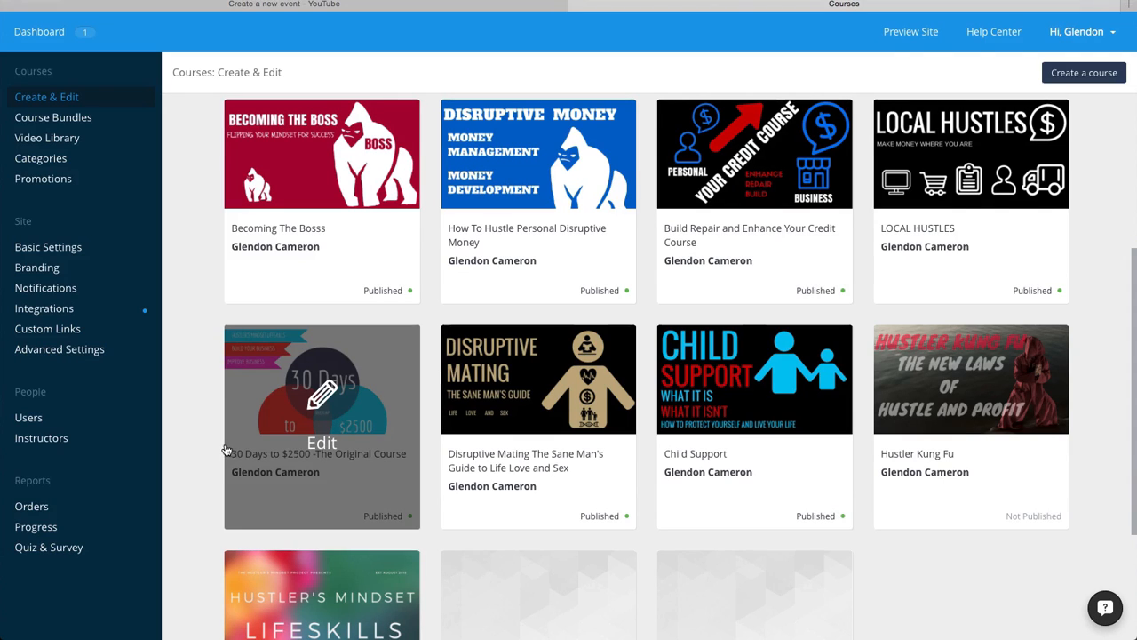
mouse_move(540, 409)
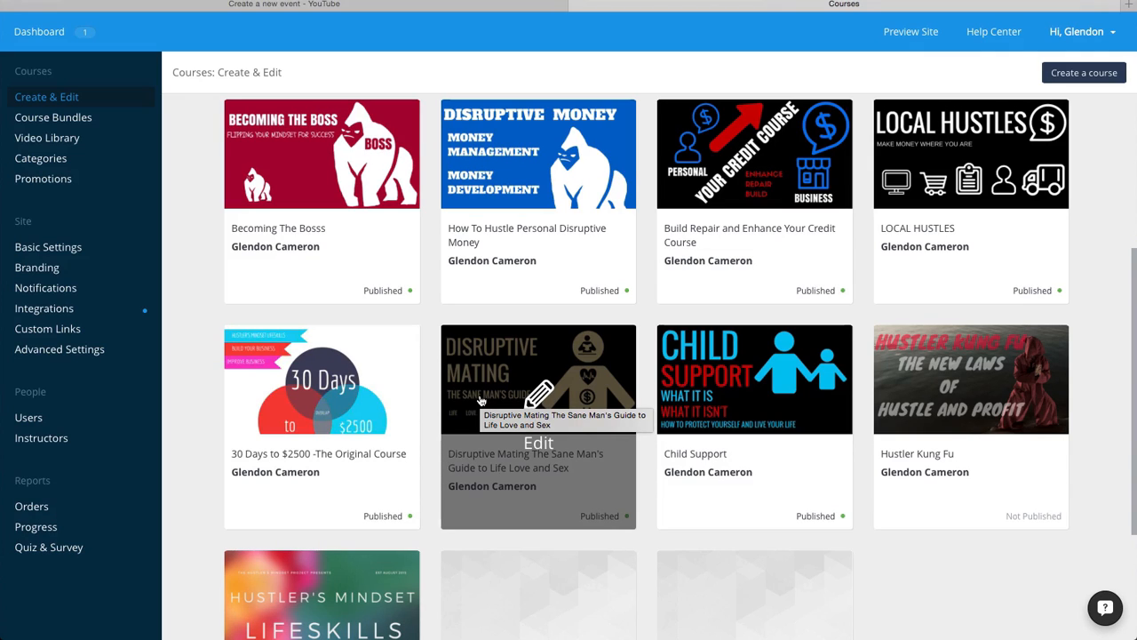
mouse_move(482, 400)
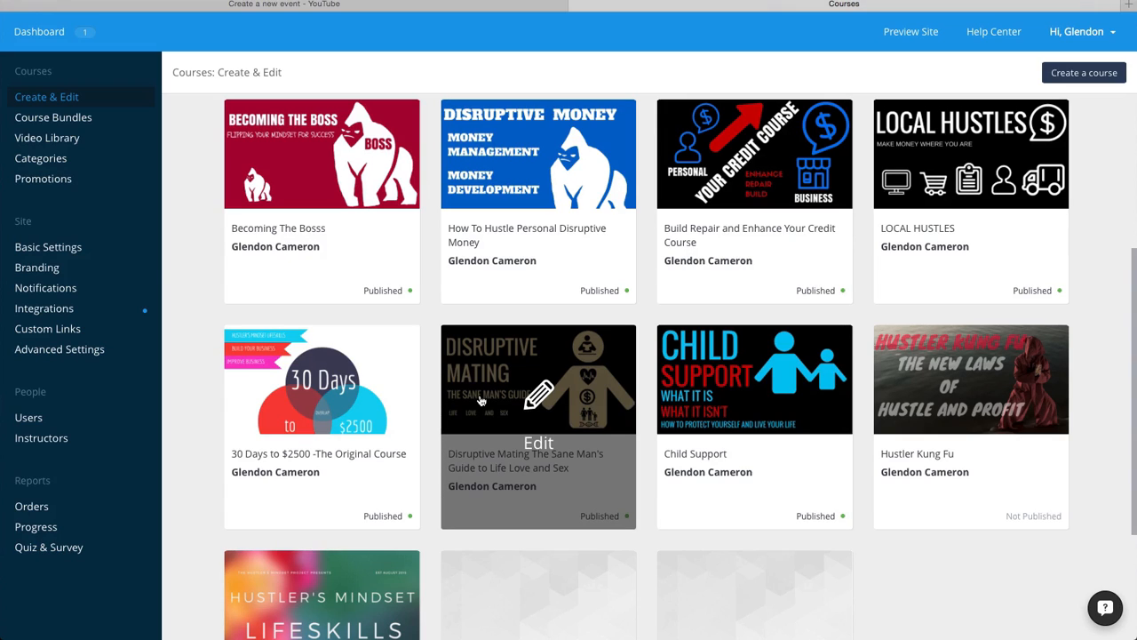
mouse_move(497, 385)
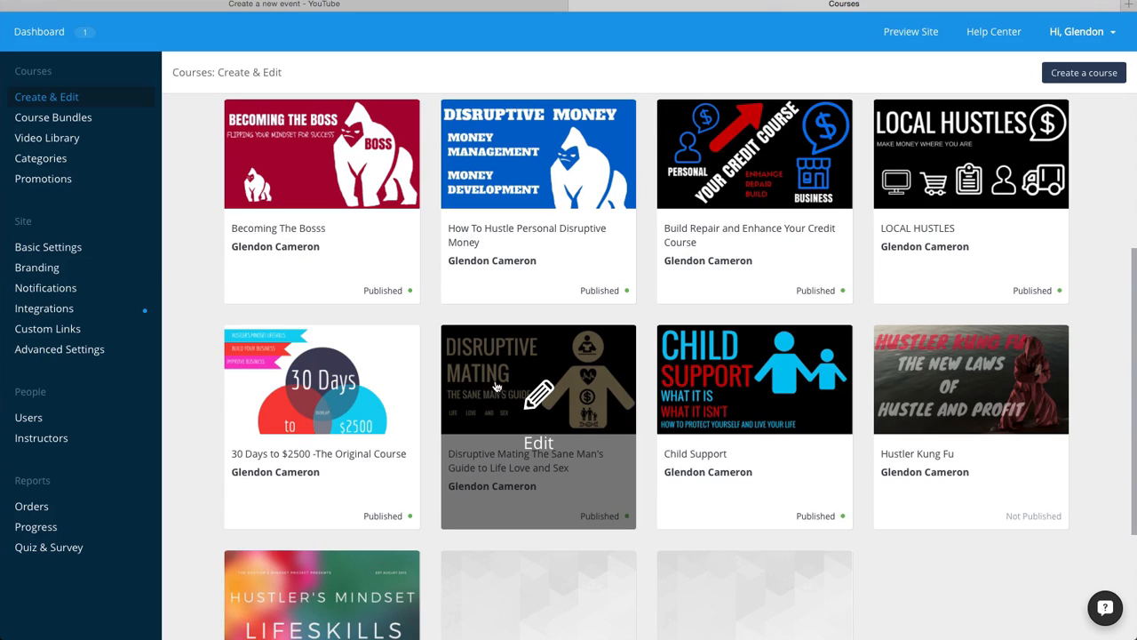
mouse_move(713, 370)
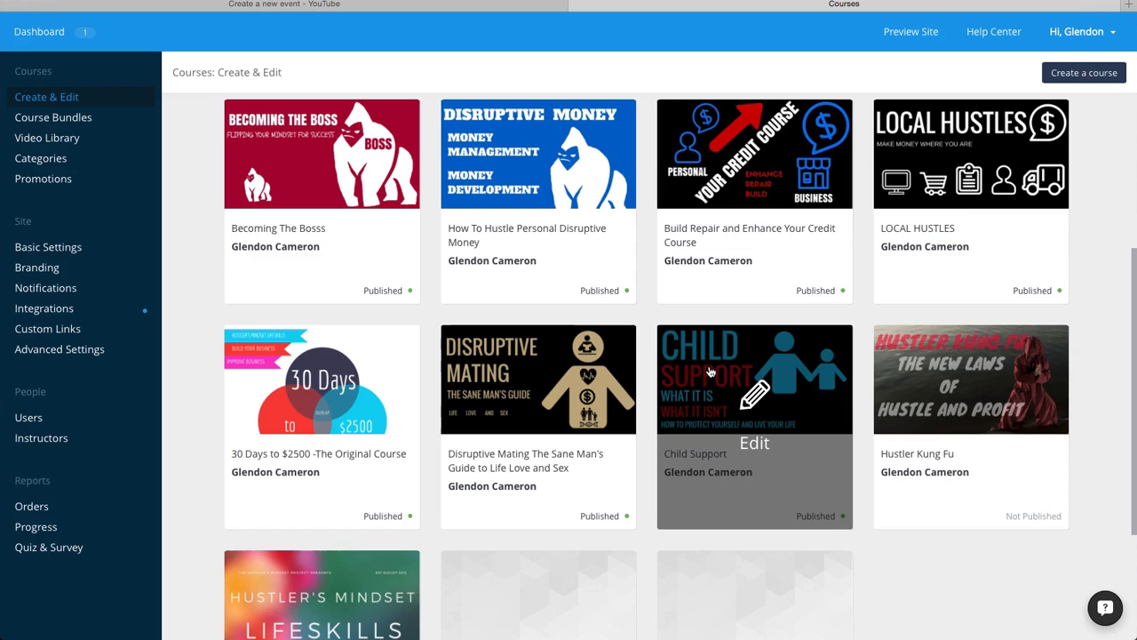
scroll(down, 3)
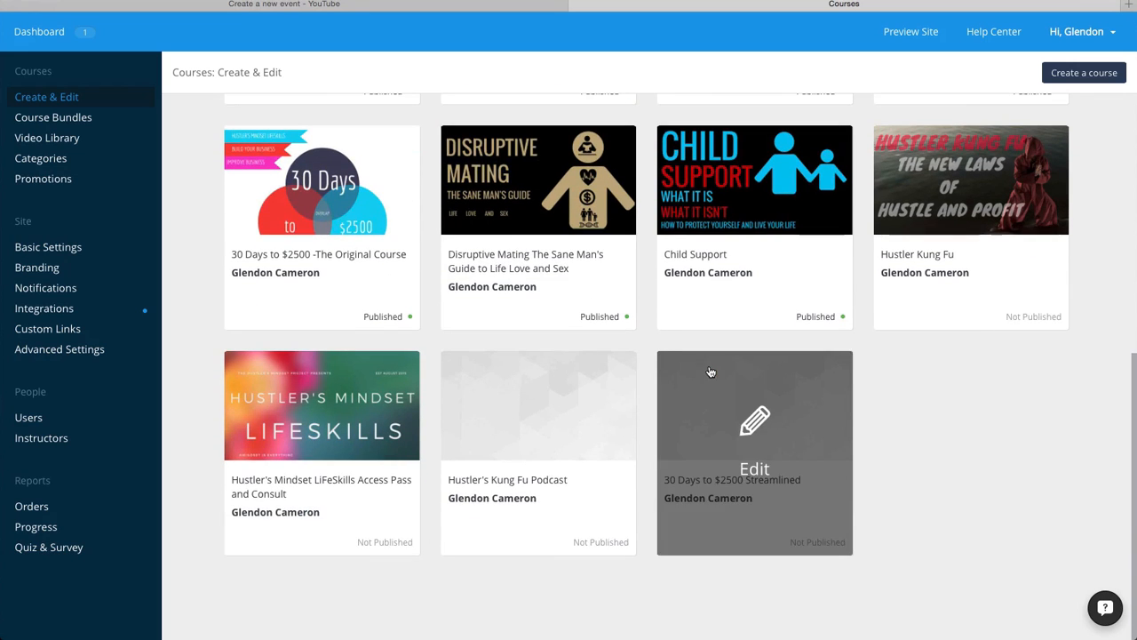
mouse_move(723, 424)
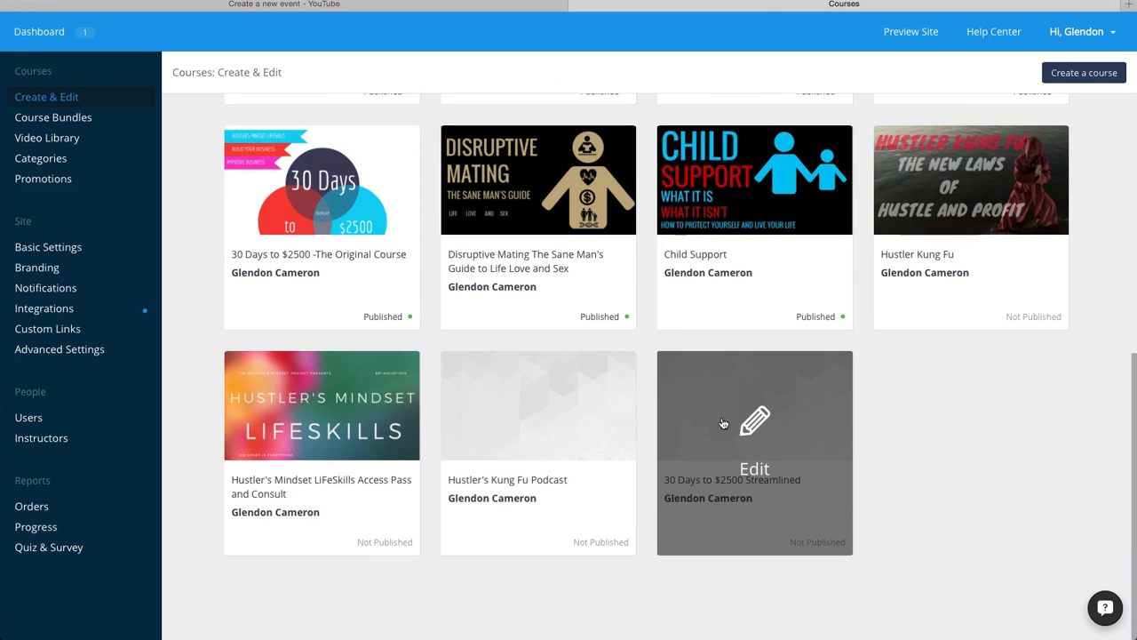
mouse_move(720, 485)
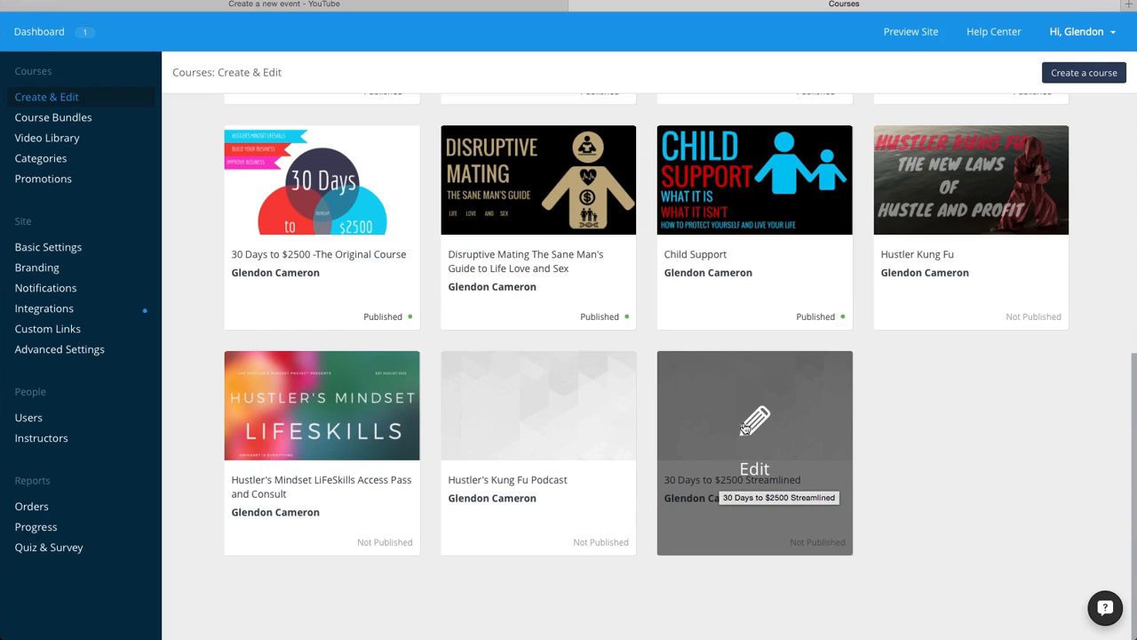
mouse_move(759, 449)
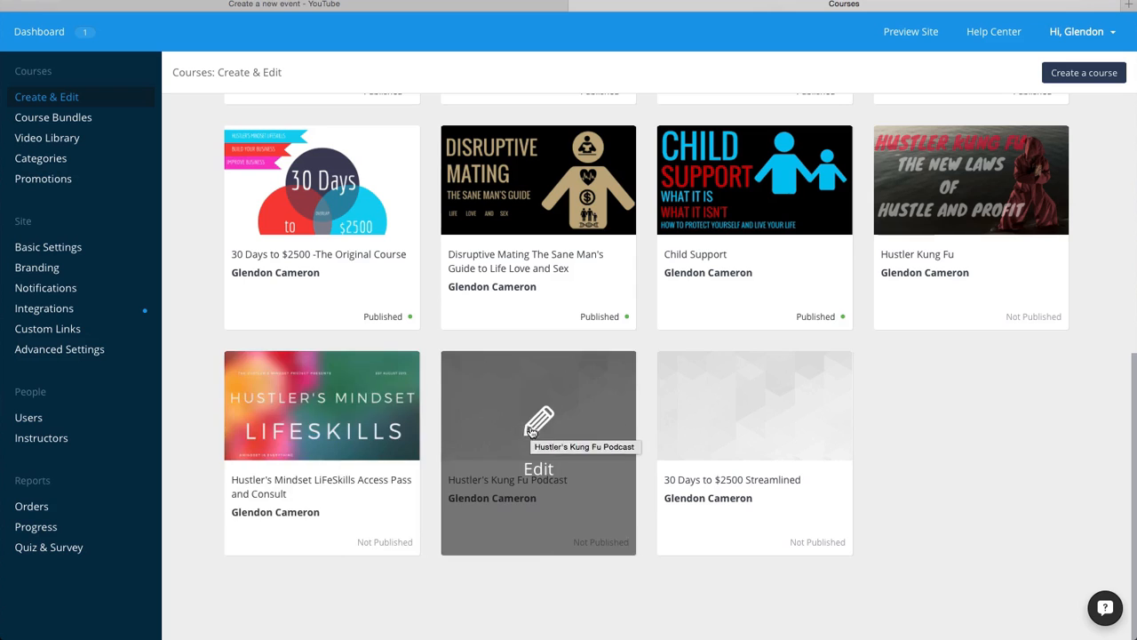
scroll(up, 3)
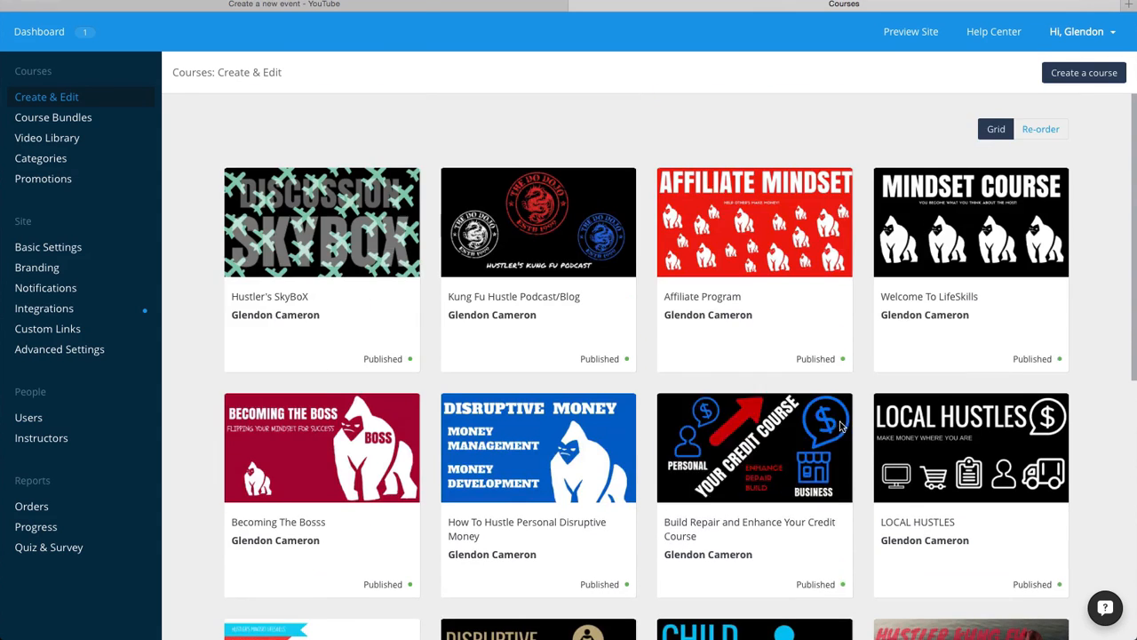
mouse_move(734, 368)
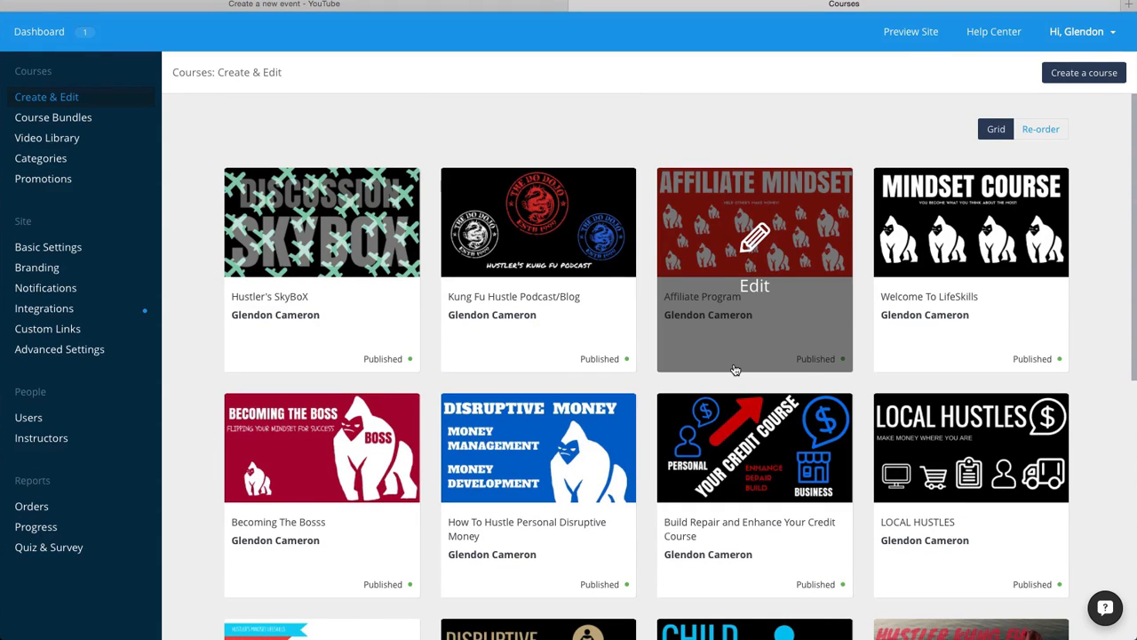
mouse_move(735, 369)
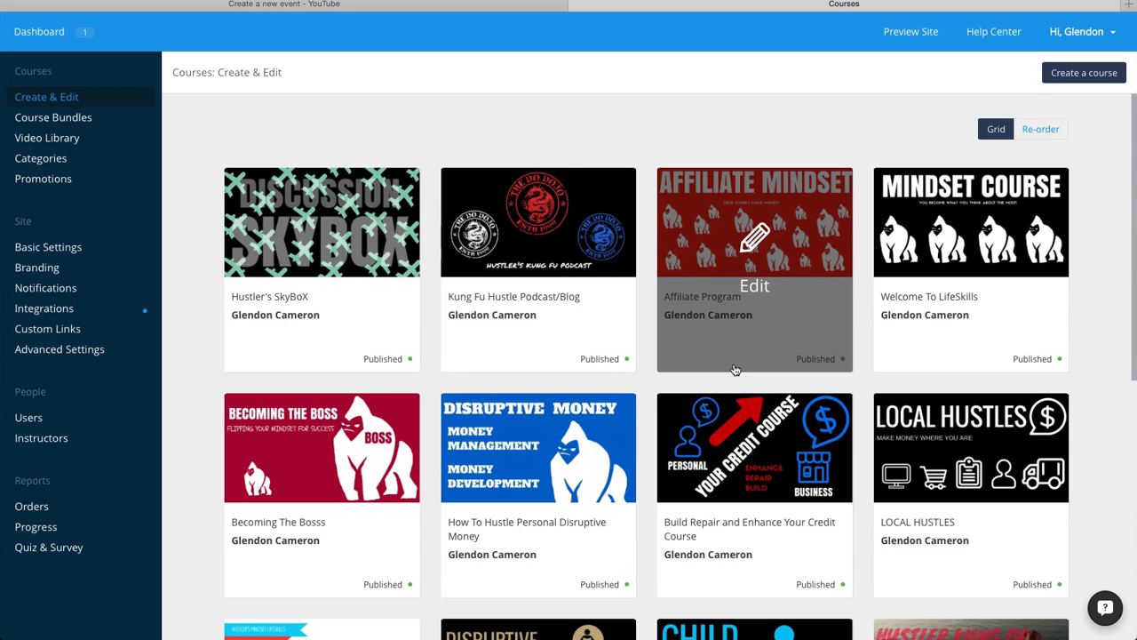
mouse_move(658, 136)
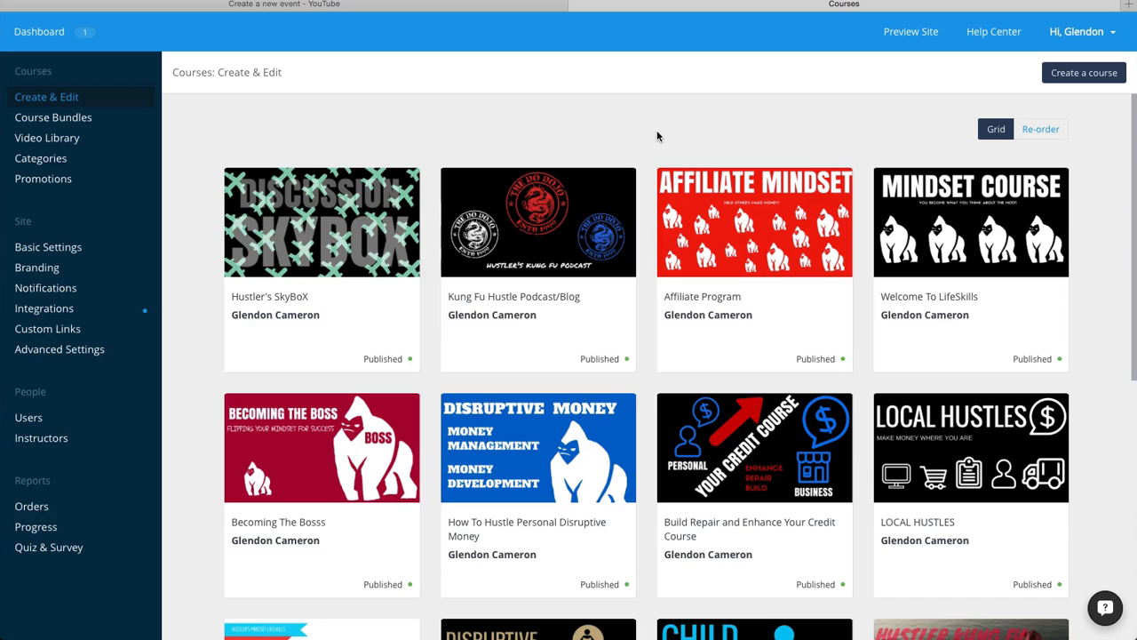
mouse_move(780, 222)
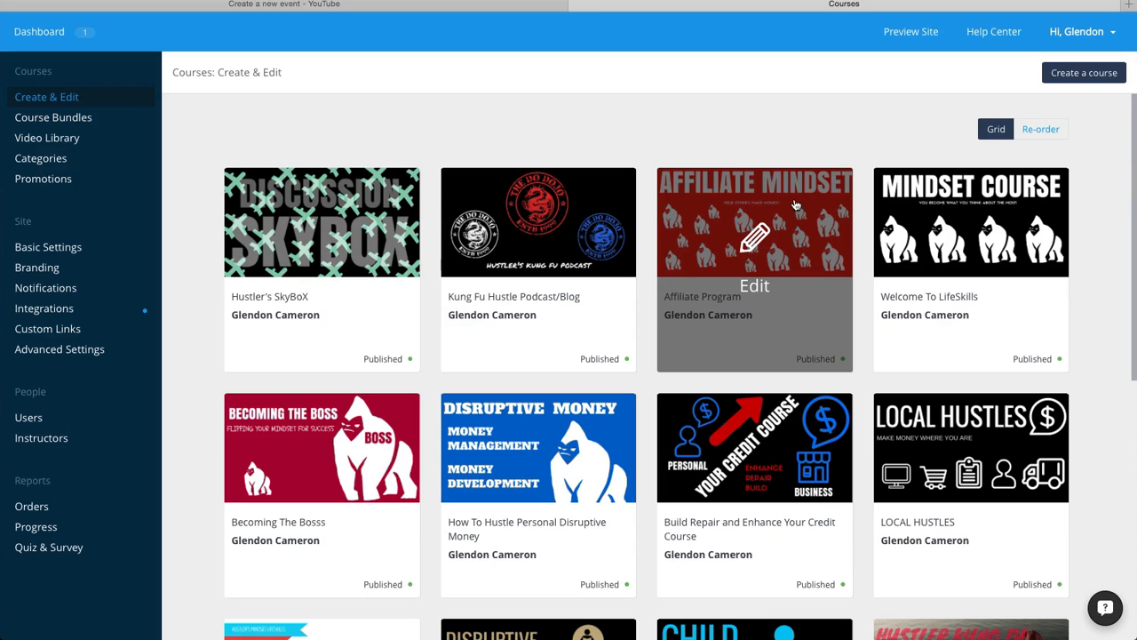
mouse_move(723, 204)
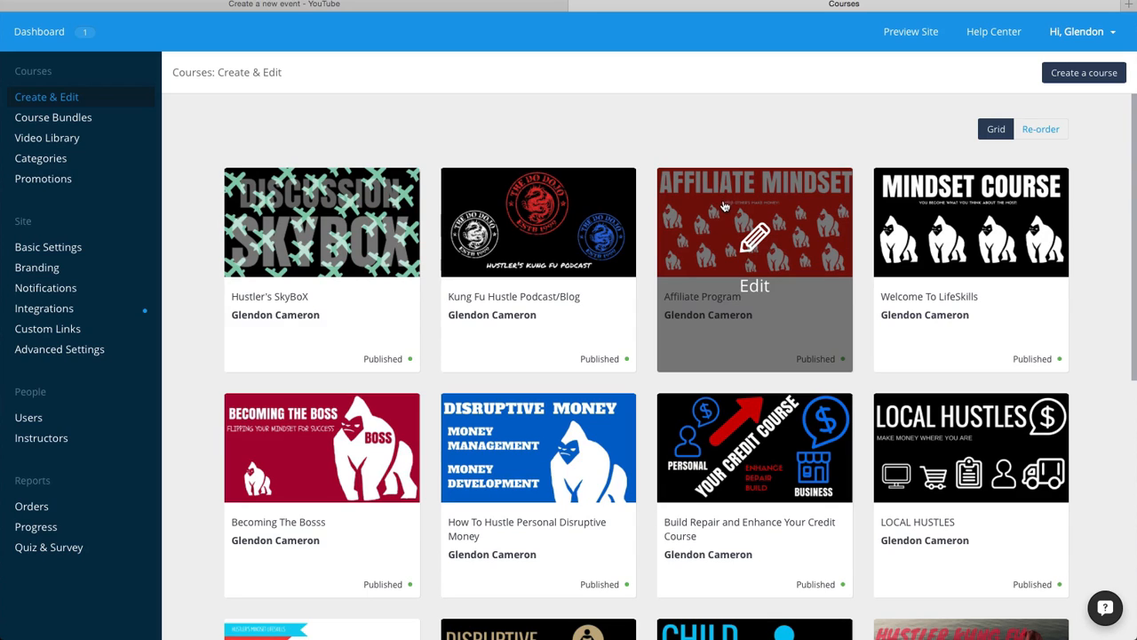
scroll(down, 3)
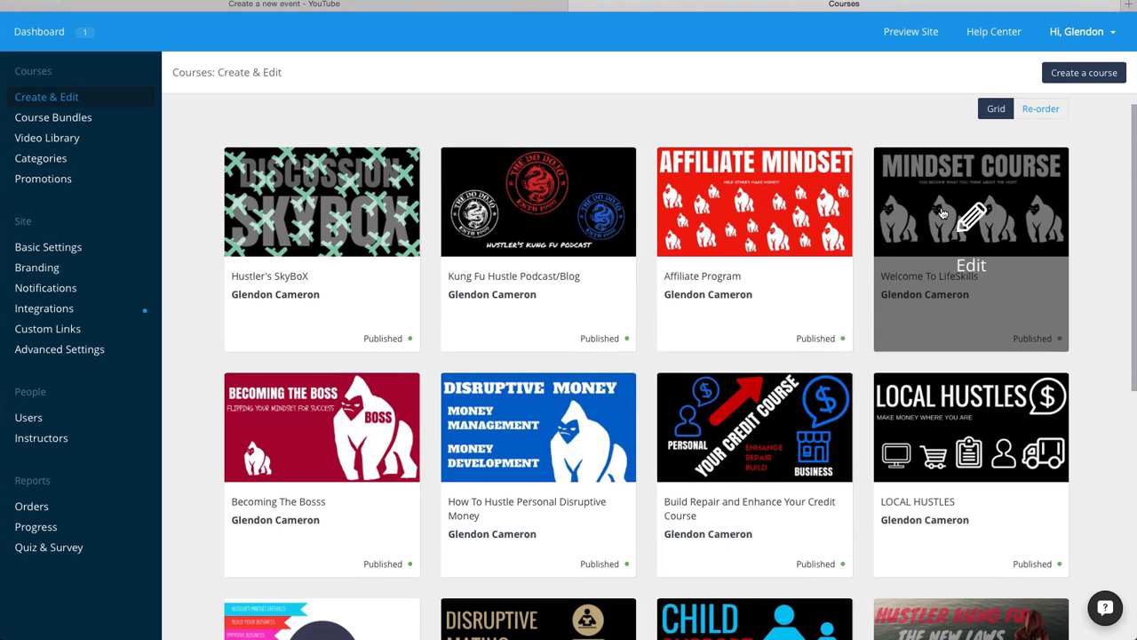
mouse_move(902, 423)
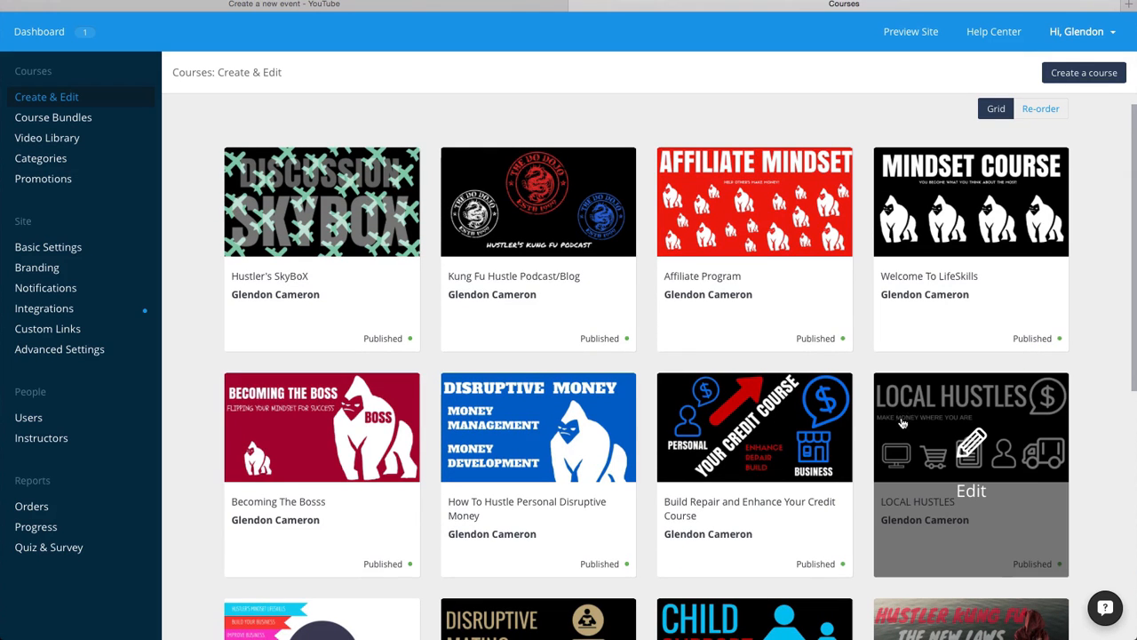
scroll(down, 3)
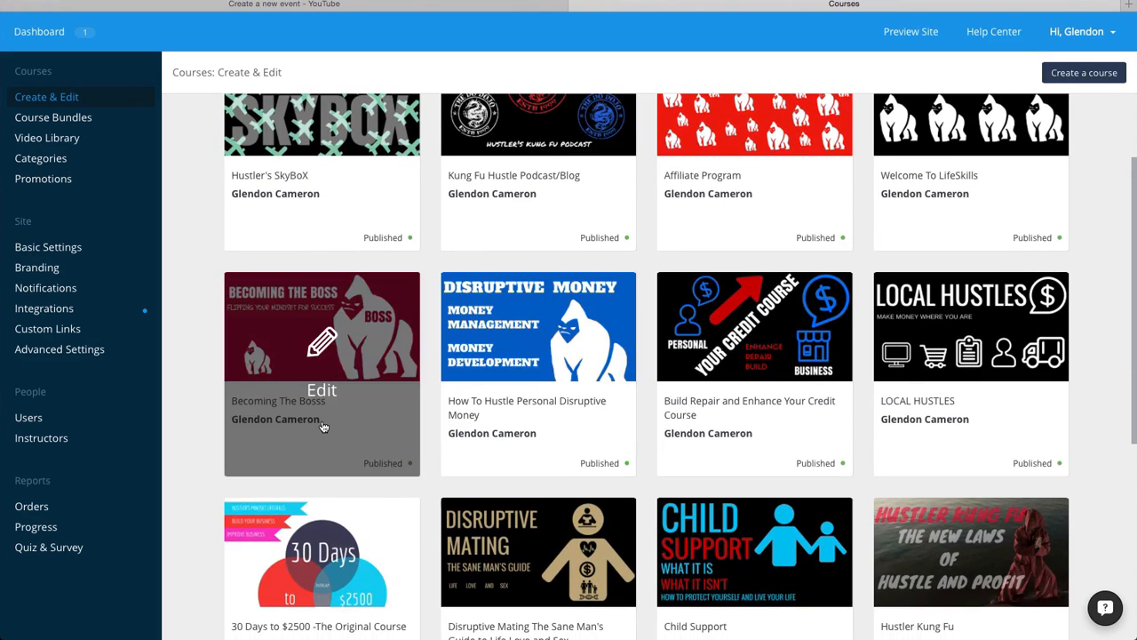
scroll(down, 3)
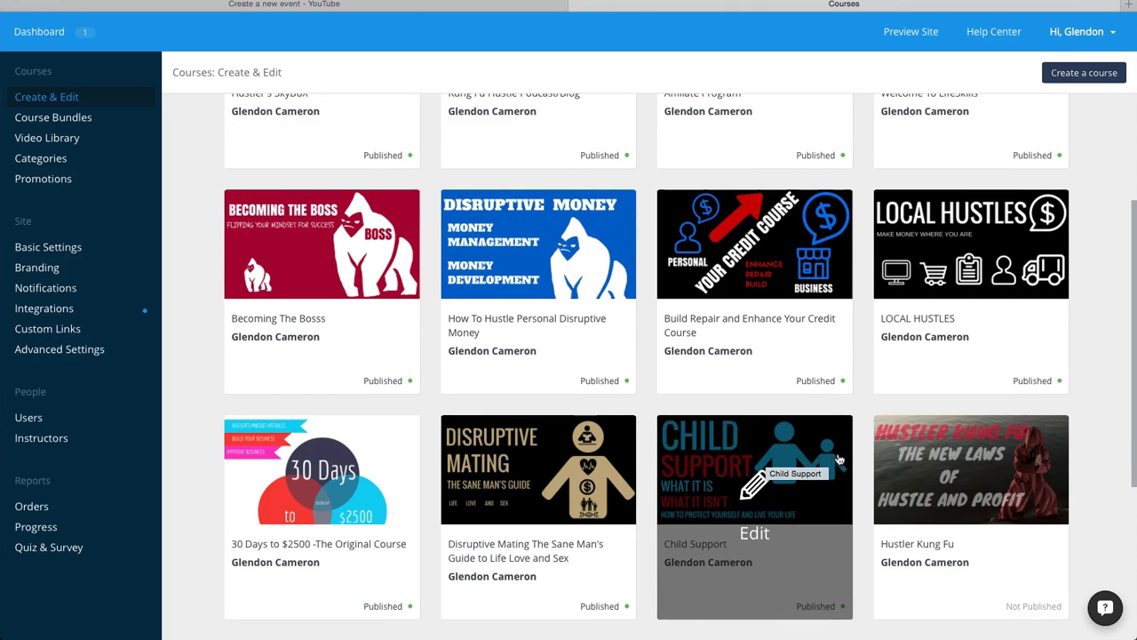
scroll(up, 3)
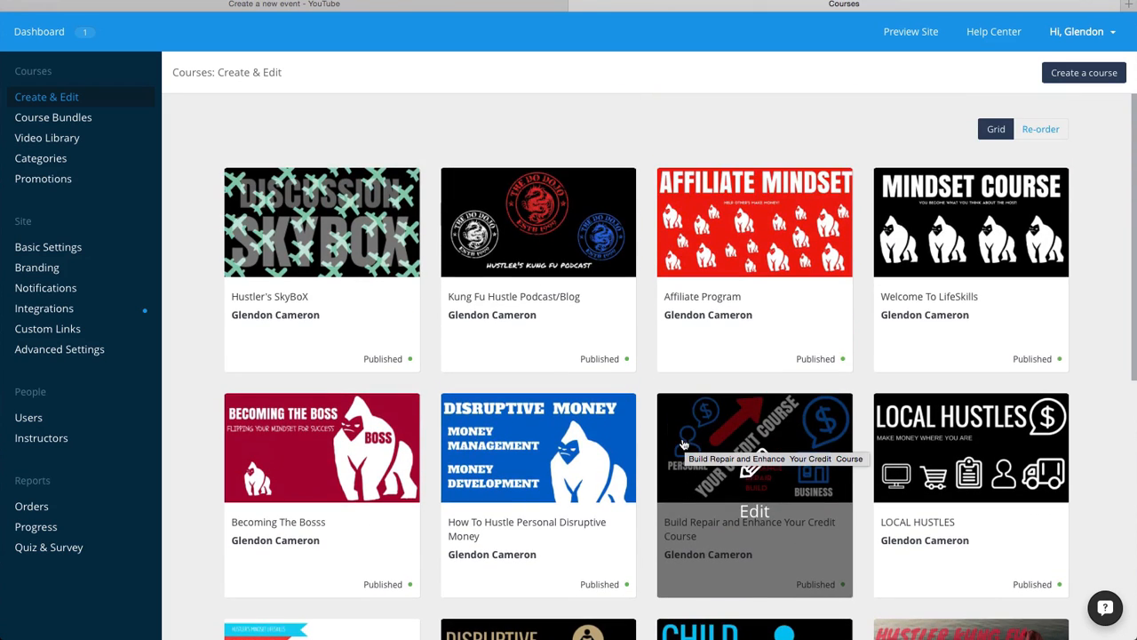